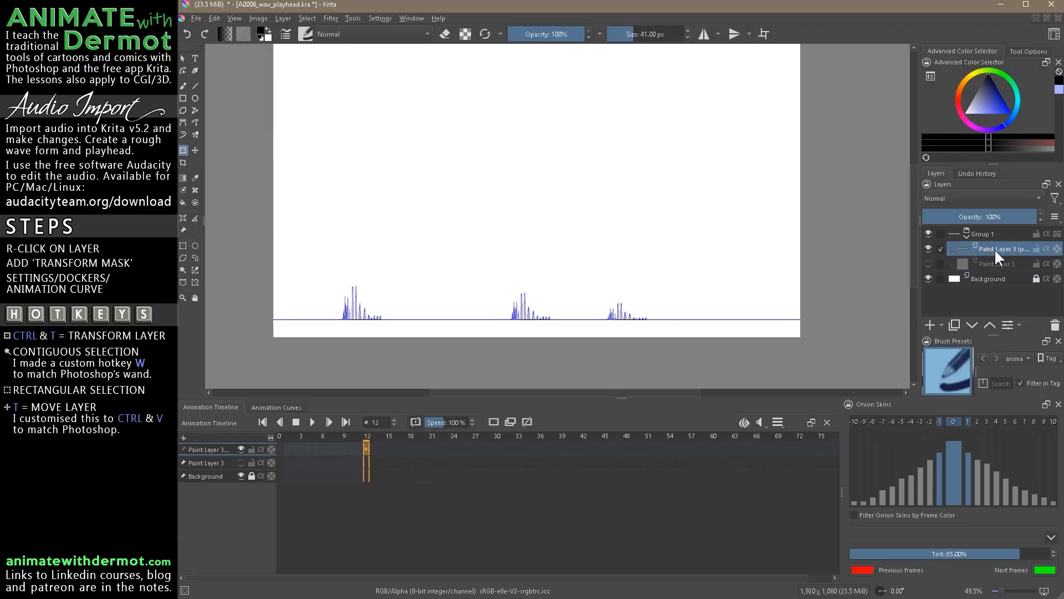
# Rename the waveform layer Paint Layer 3 inside Group 1 to 'wav'.
pyautogui.doubleClick(999, 248)
pyautogui.write('wav')
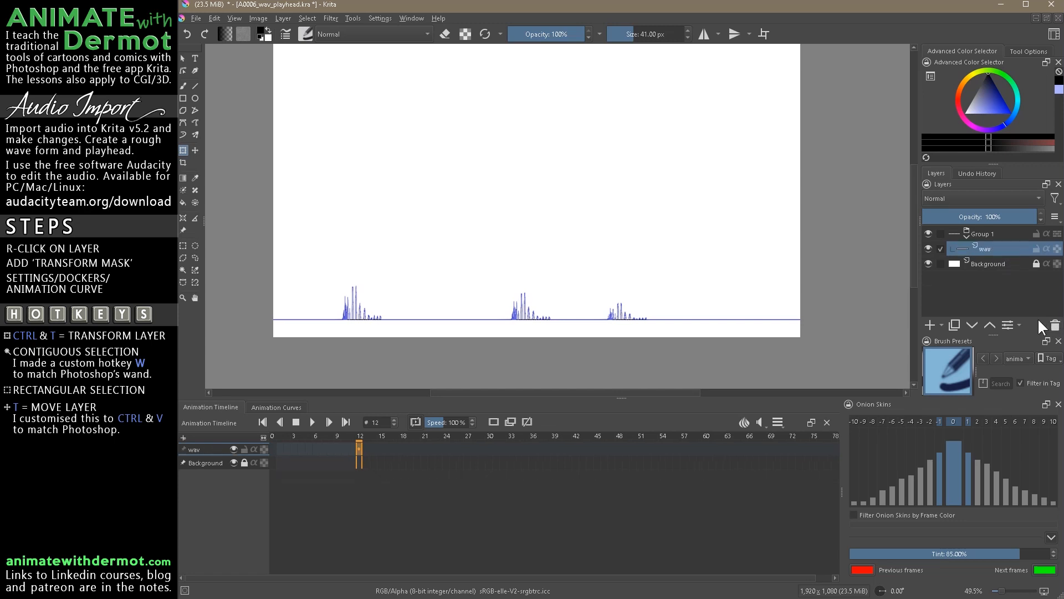
pyautogui.moveTo(987, 266)
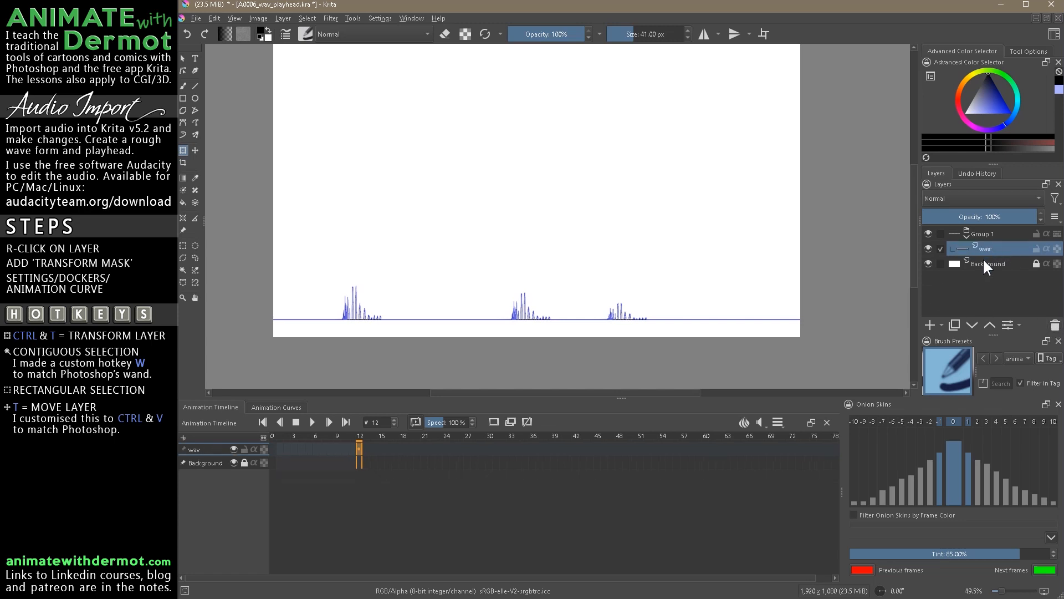